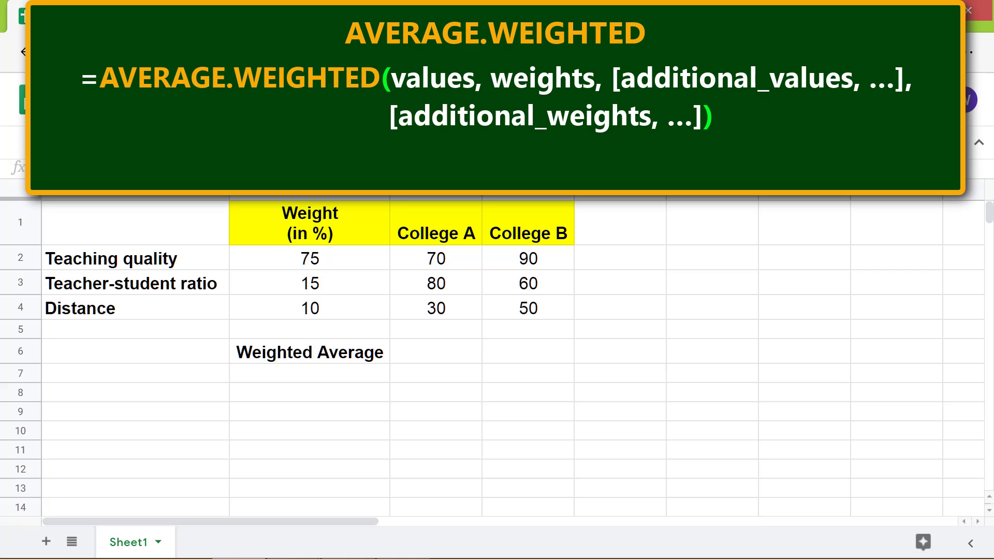
Start an AVERAGE.WEIGHTED formula in C6 for College A's weighted average.
type("=AVERAGE.WEIGHTED(C2:C4, B2:B4)")
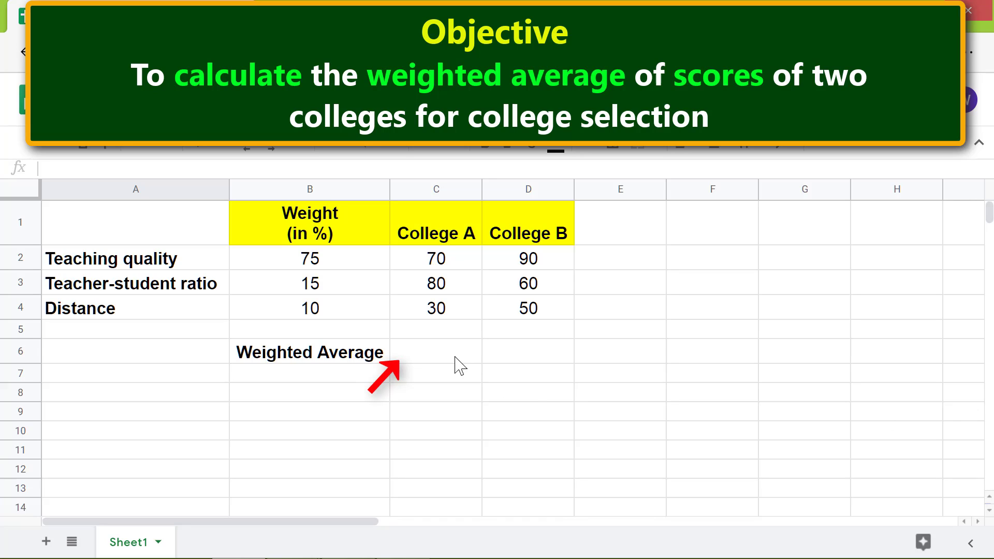
left_click(435, 352)
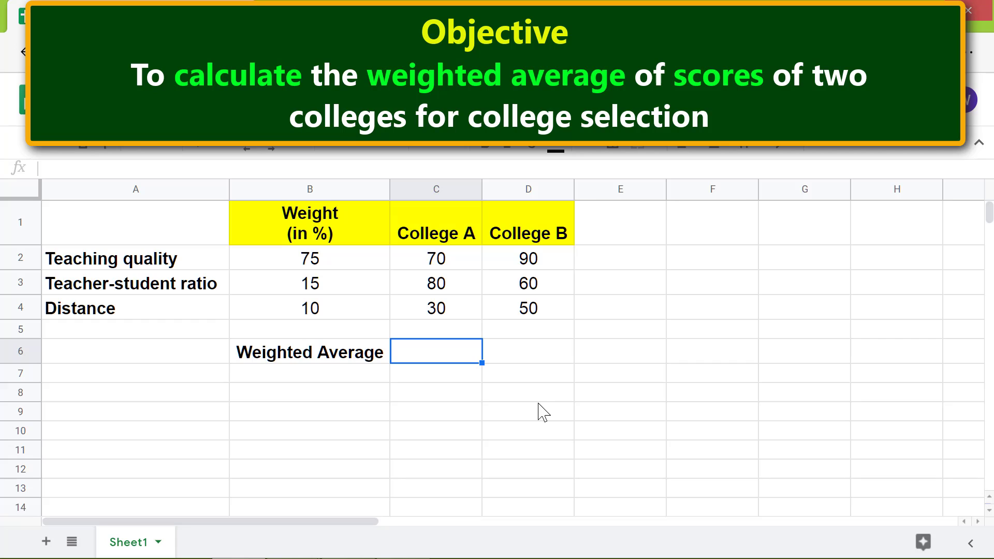
type("=a")
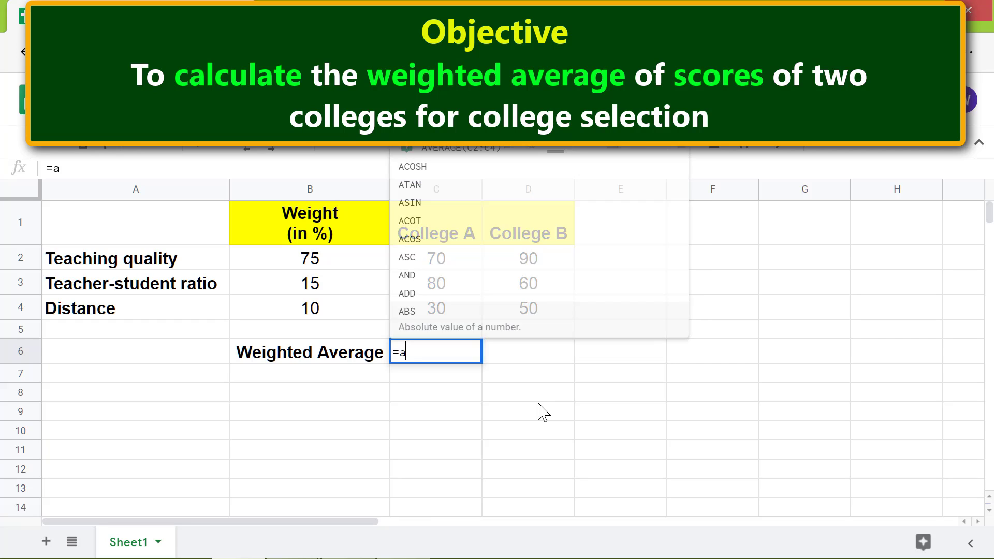
type("ve")
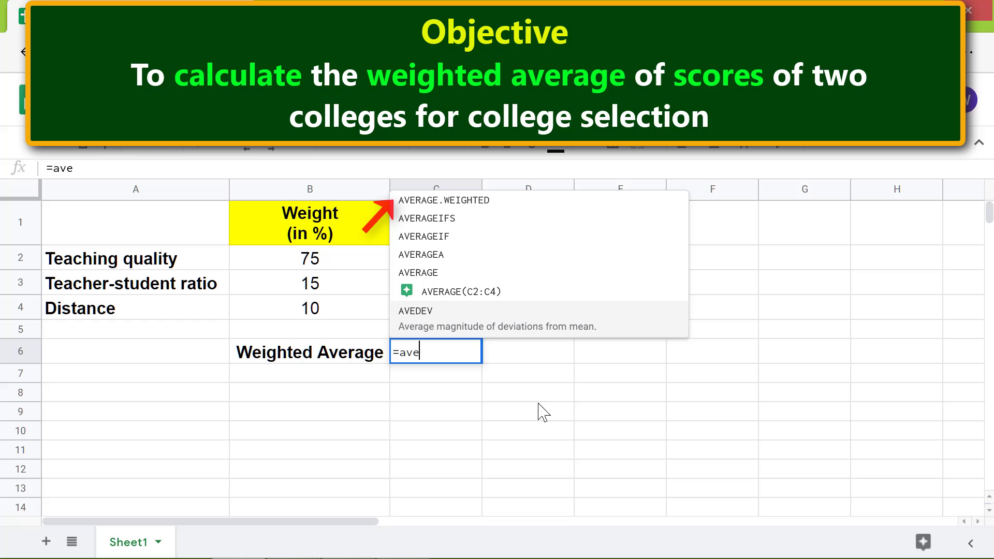
mouse_move(444, 200)
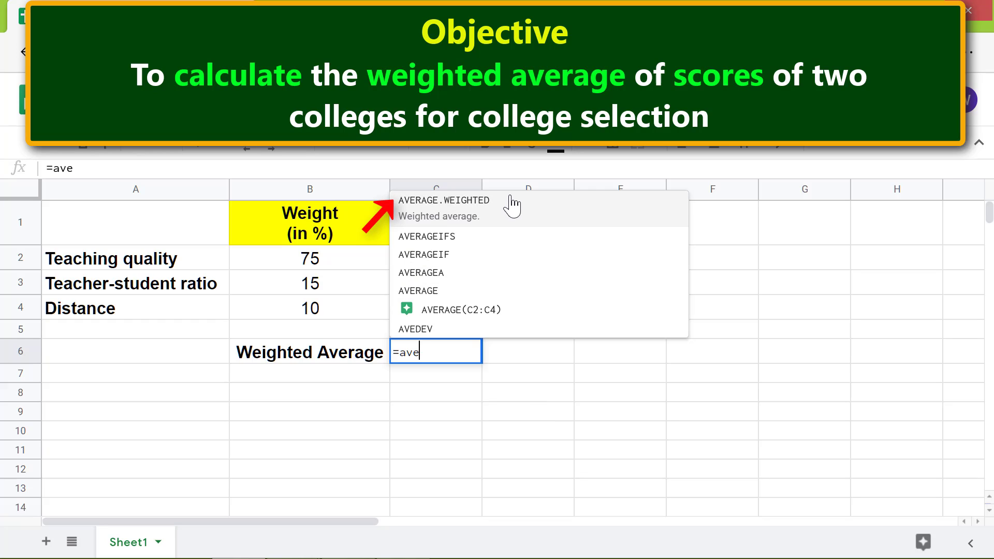
left_click(444, 200)
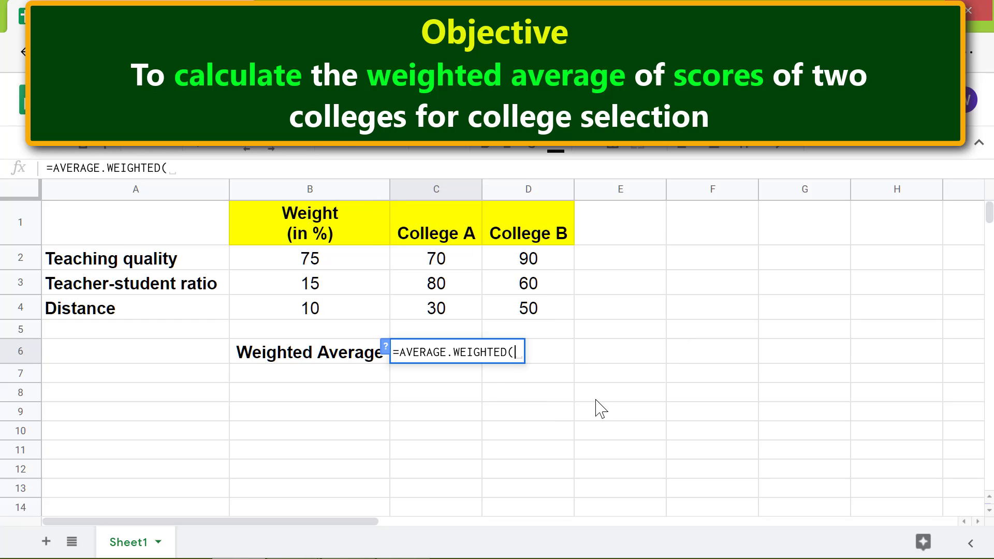
Use College A's scores C2:C4 as values and B2:B4 as weights, previewing 67.5.
left_click_drag(436, 258, 436, 308)
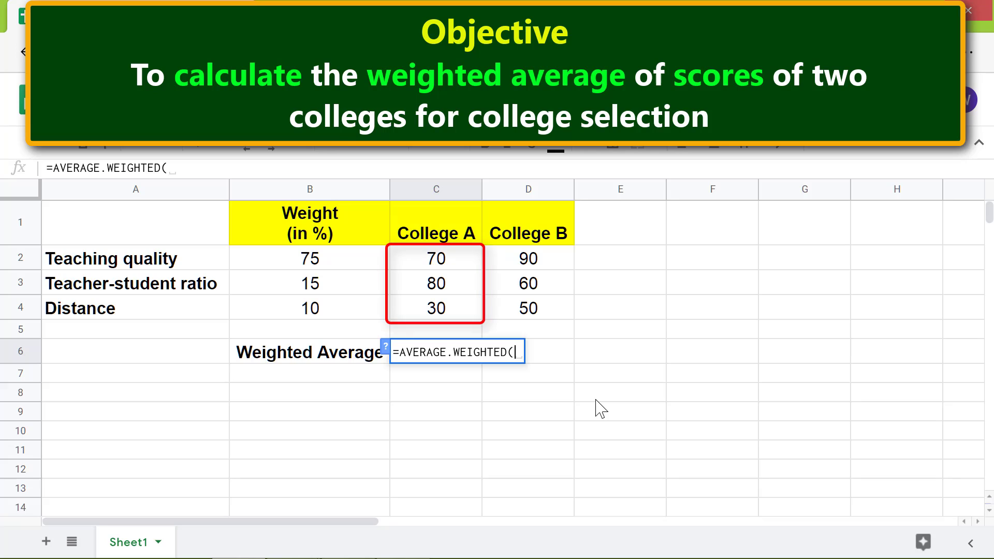
left_click(436, 258)
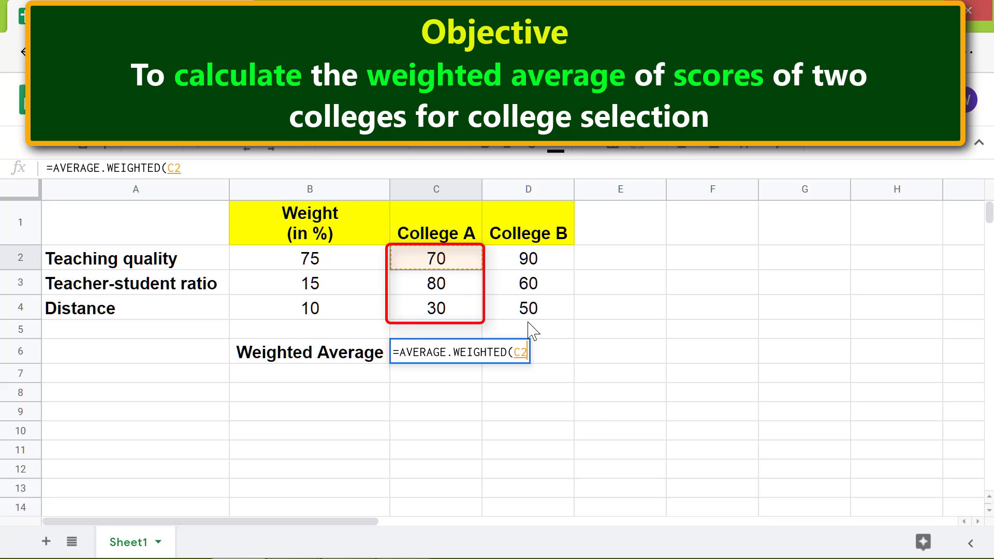
left_click_drag(436, 258, 436, 309)
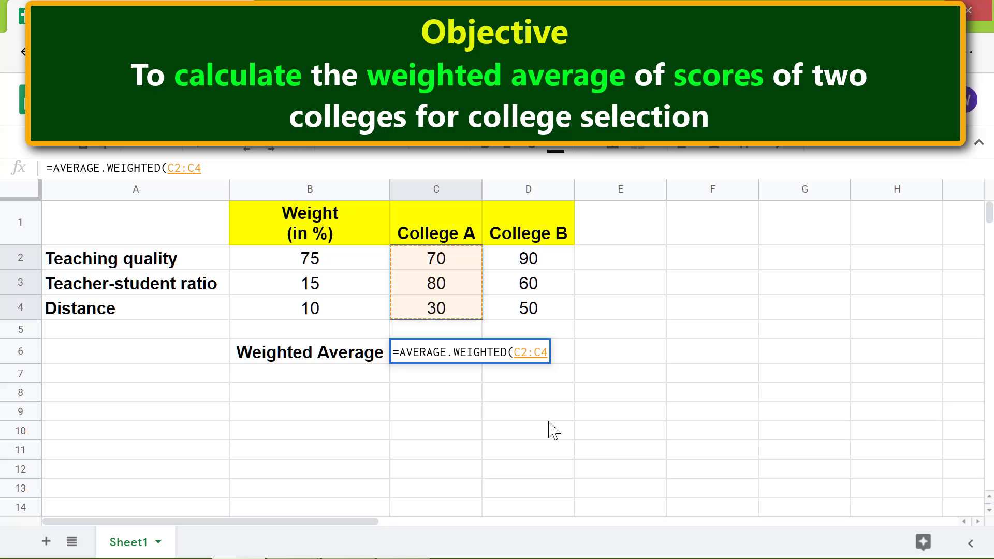
type(",")
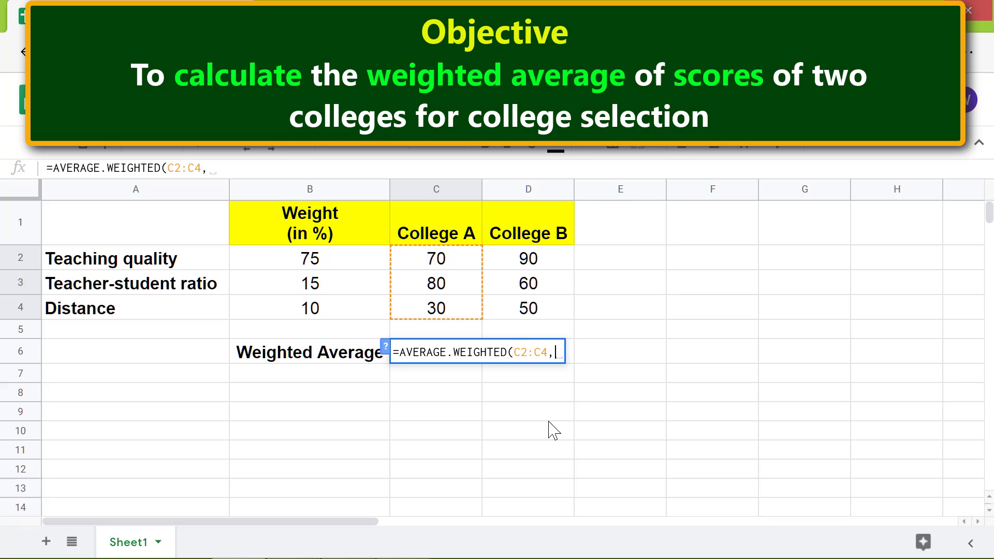
left_click(309, 258)
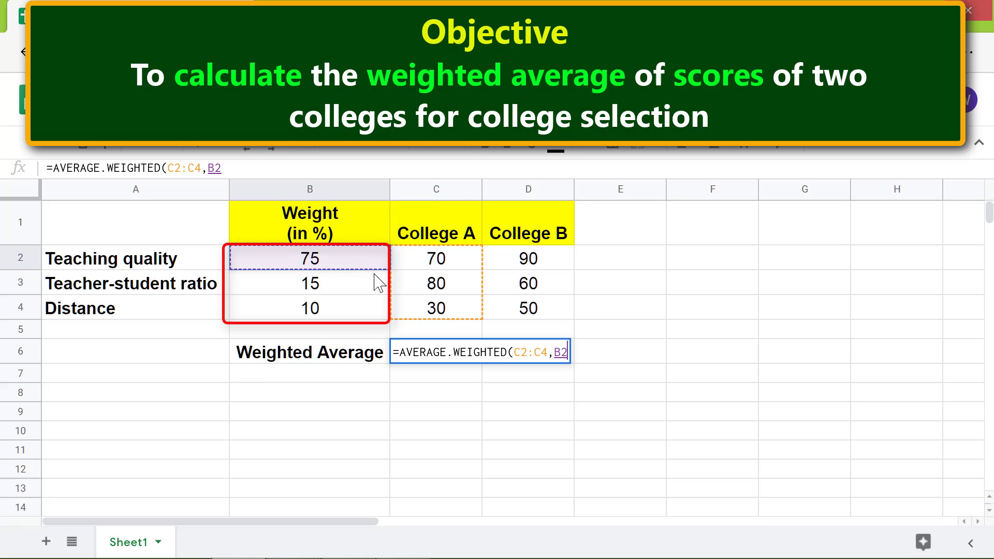
left_click_drag(309, 258, 308, 308)
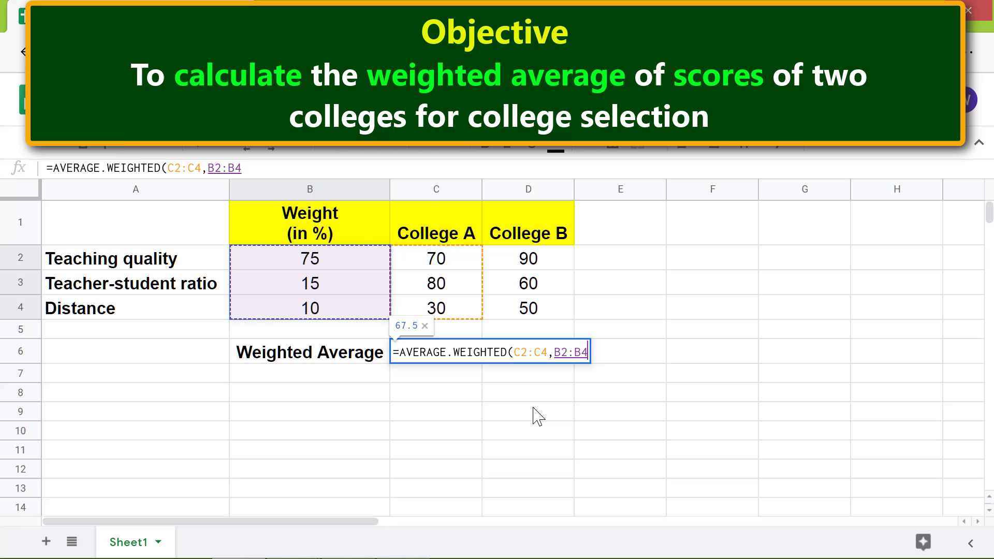
Commit =AVERAGE.WEIGHTED(C2:C4,B2:B4) so C6 shows 67.5.
key("Enter")
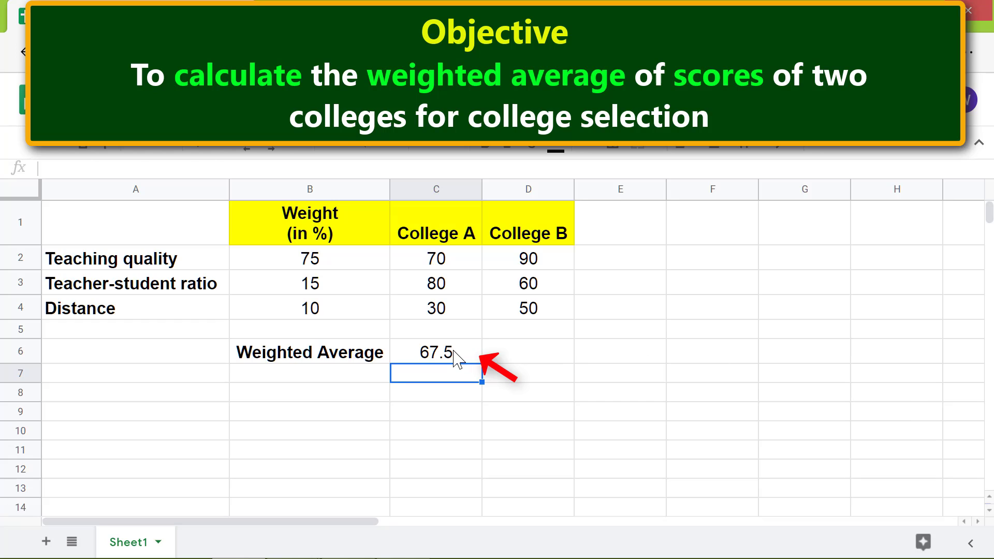
left_click(435, 352)
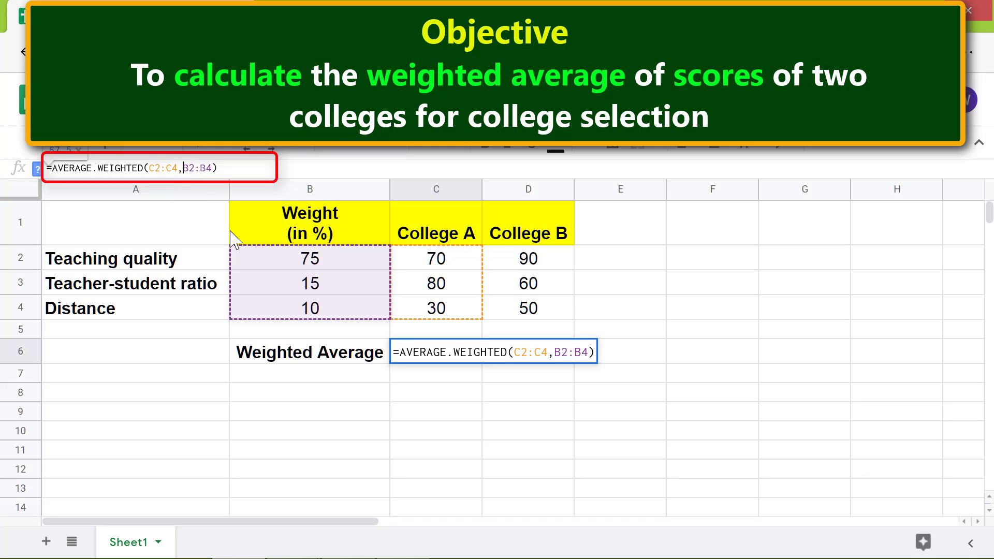
key("f4")
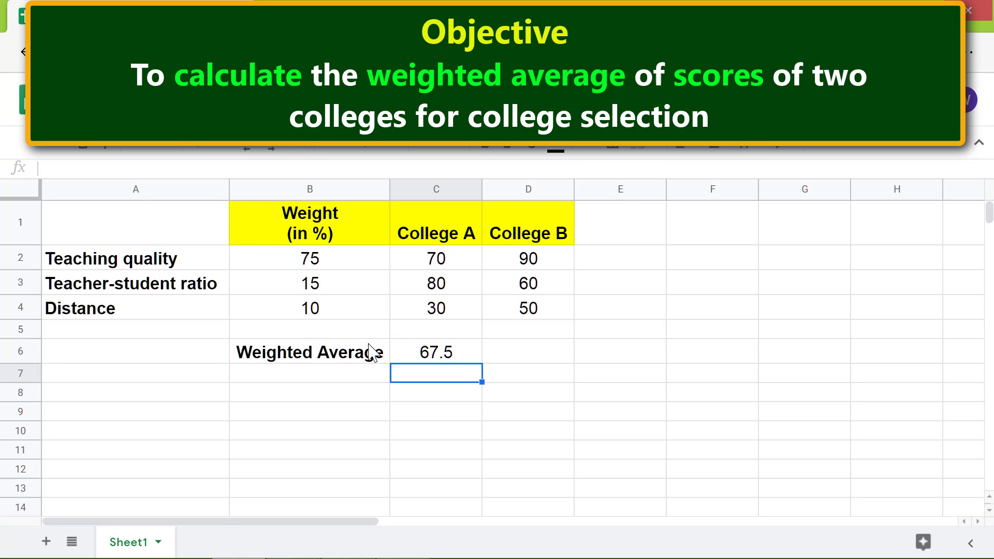
mouse_move(457, 445)
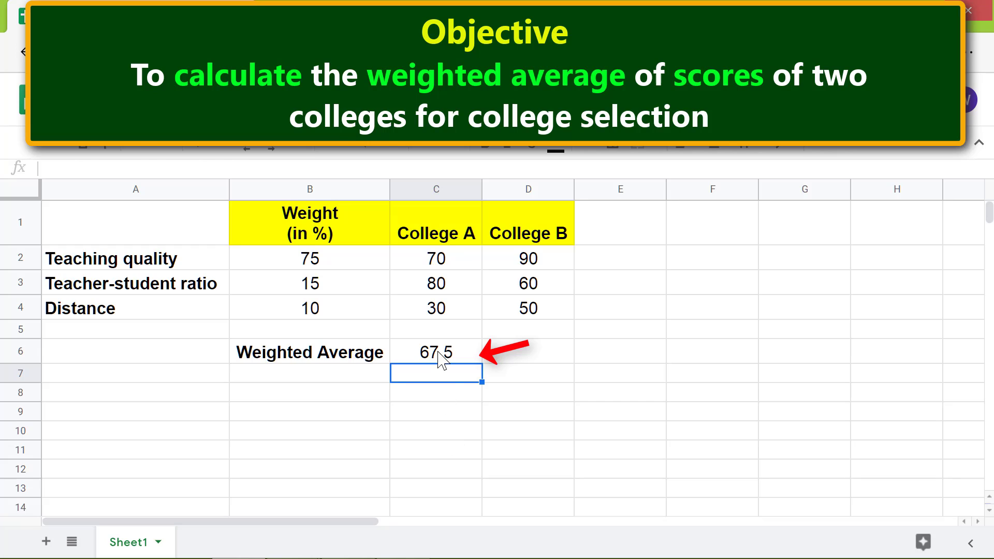
Fill the formula with locked weights $B$2:$B$4 from C6 across to College B in D6.
left_click(436, 352)
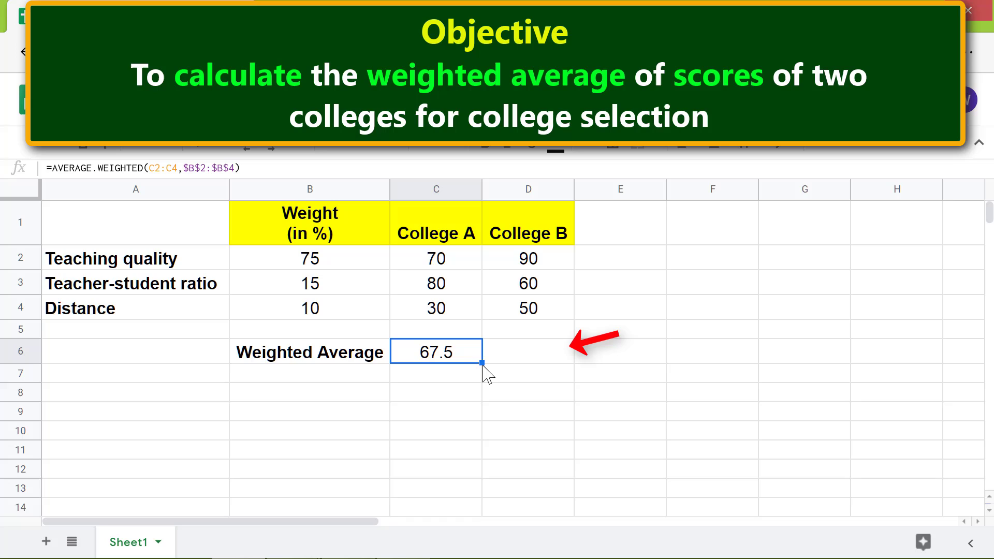
left_click_drag(481, 363, 542, 362)
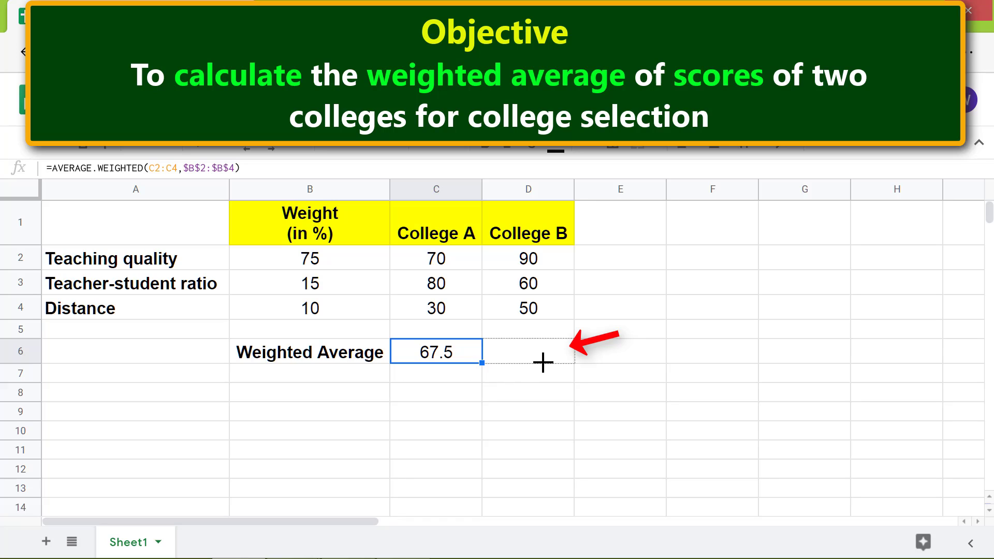